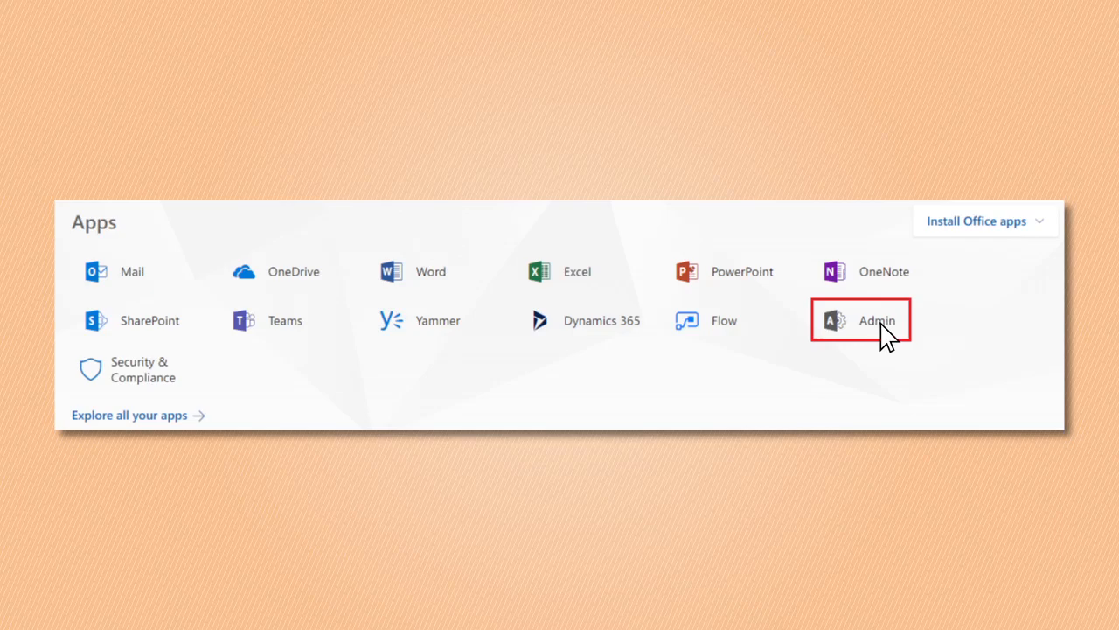
Go from the Admin Center to the Security & compliance reports page
click(877, 320)
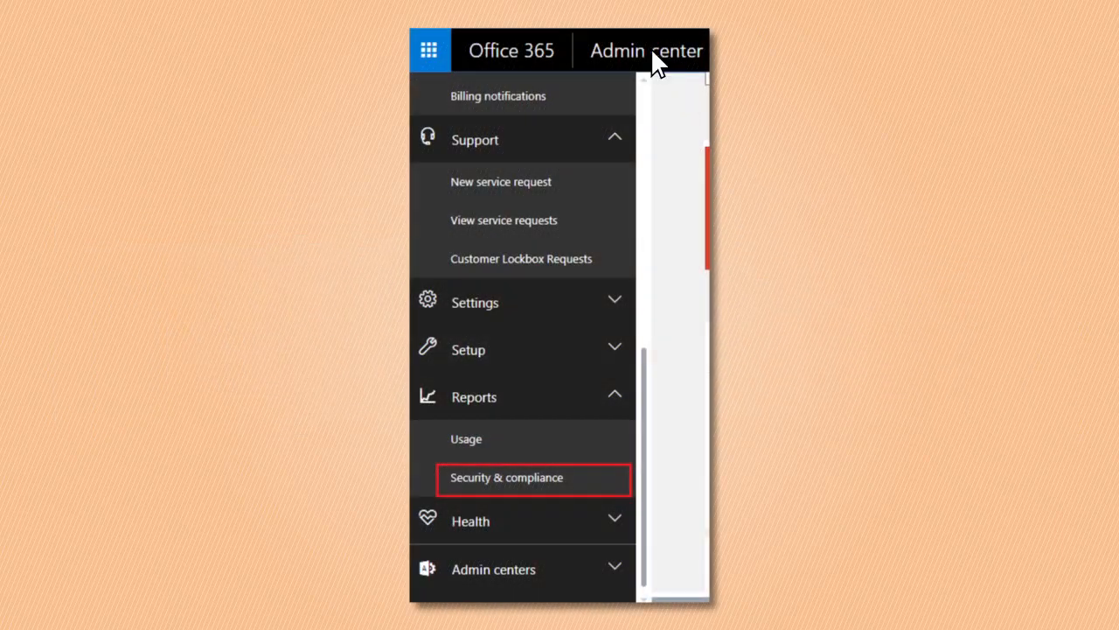
mouse_move(498, 403)
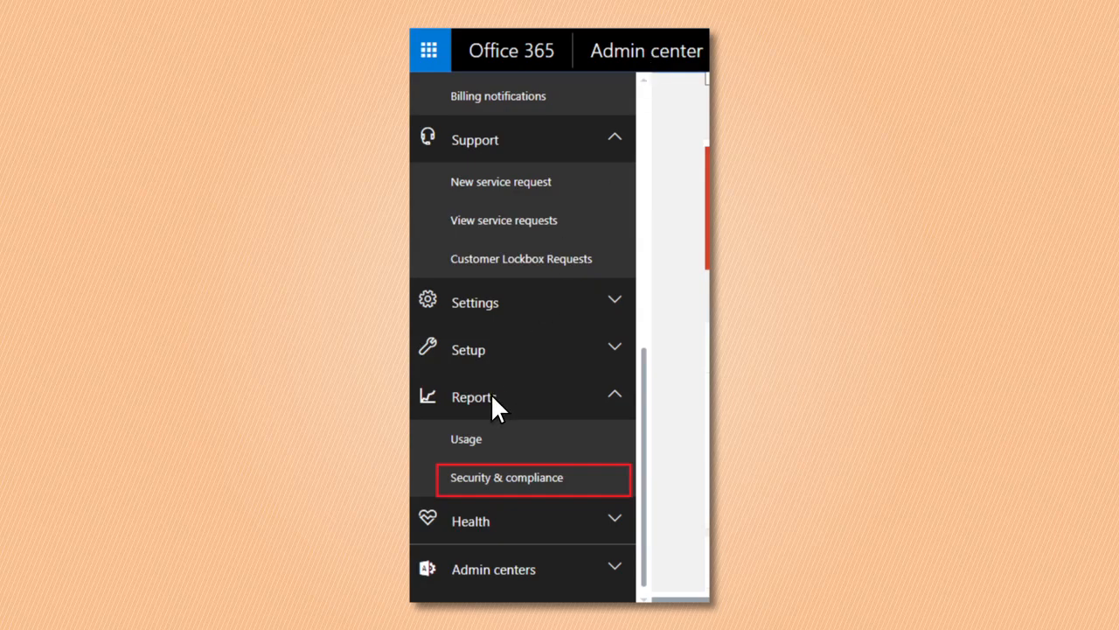
mouse_move(511, 486)
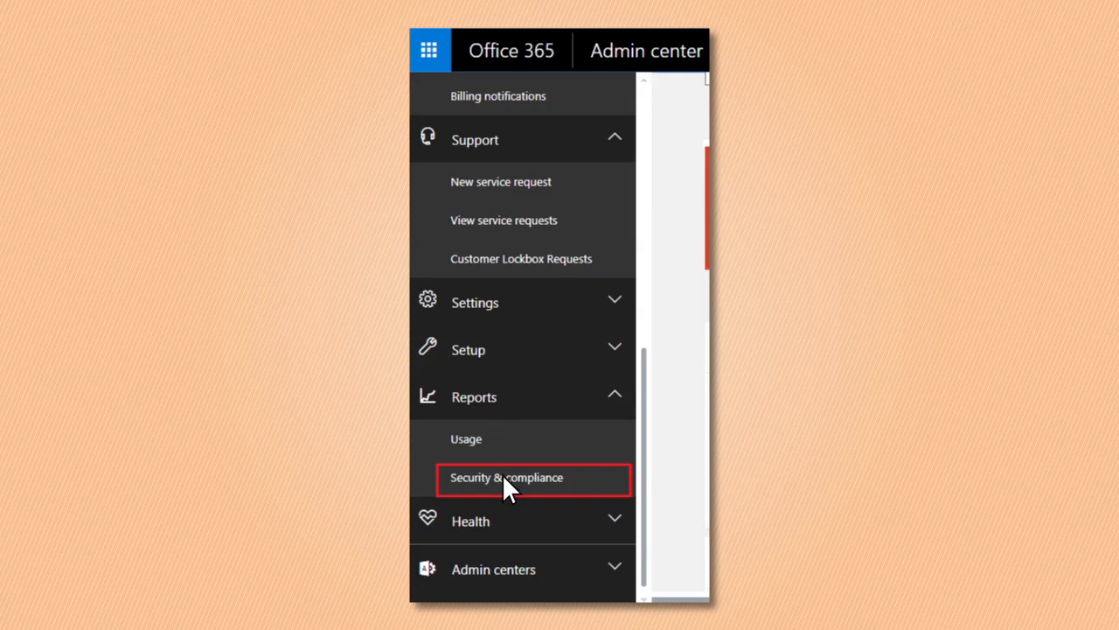
click(507, 475)
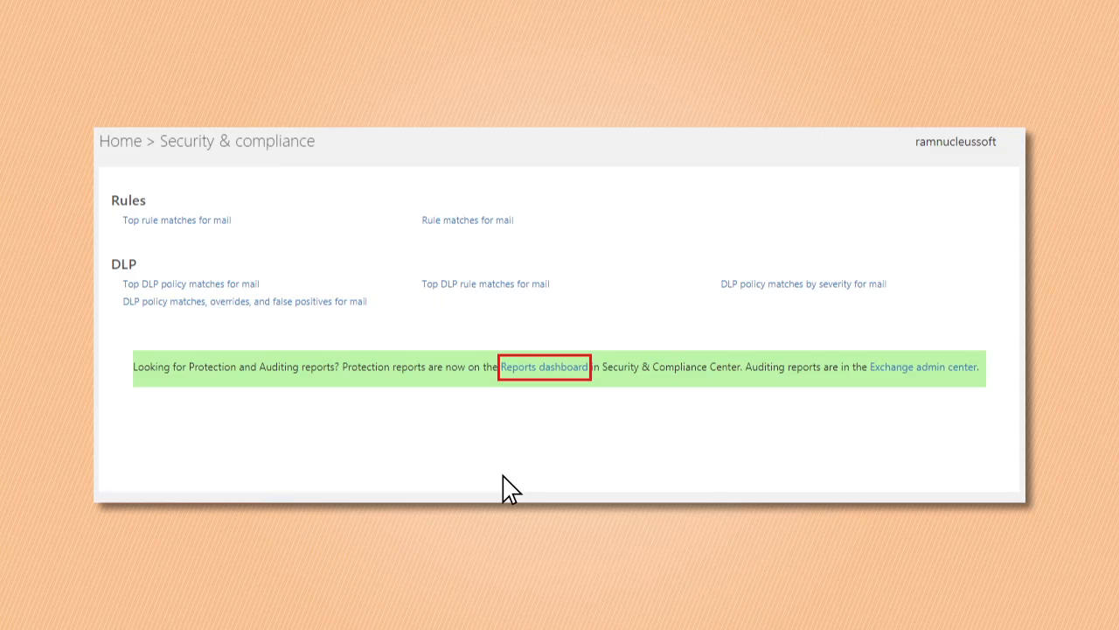
mouse_move(560, 385)
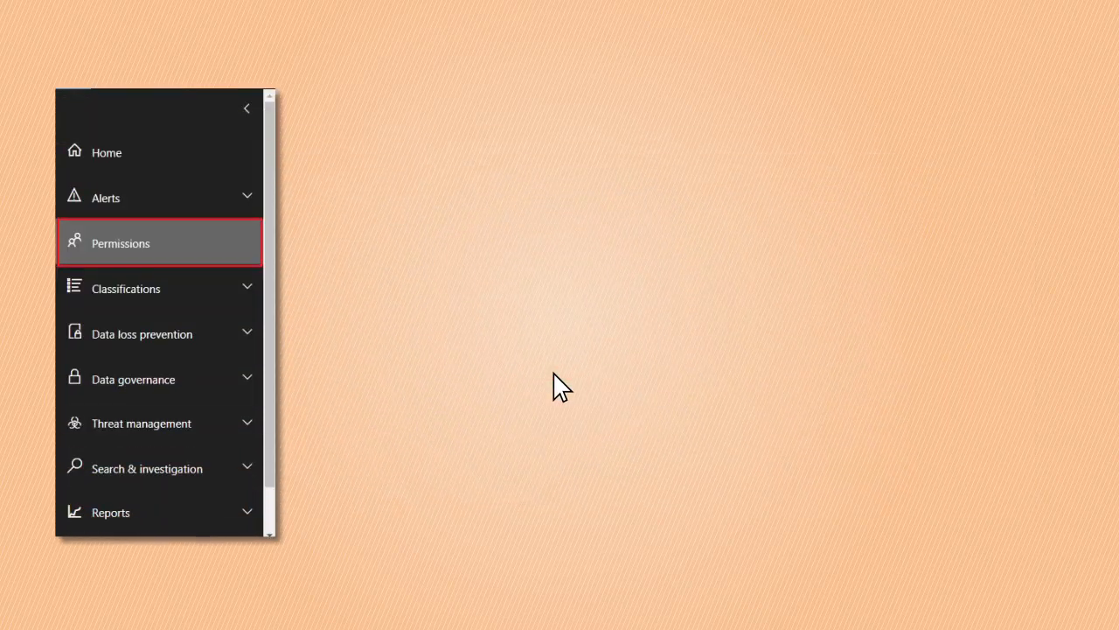
Show the eDiscovery Manager role group's details under Permissions
click(120, 243)
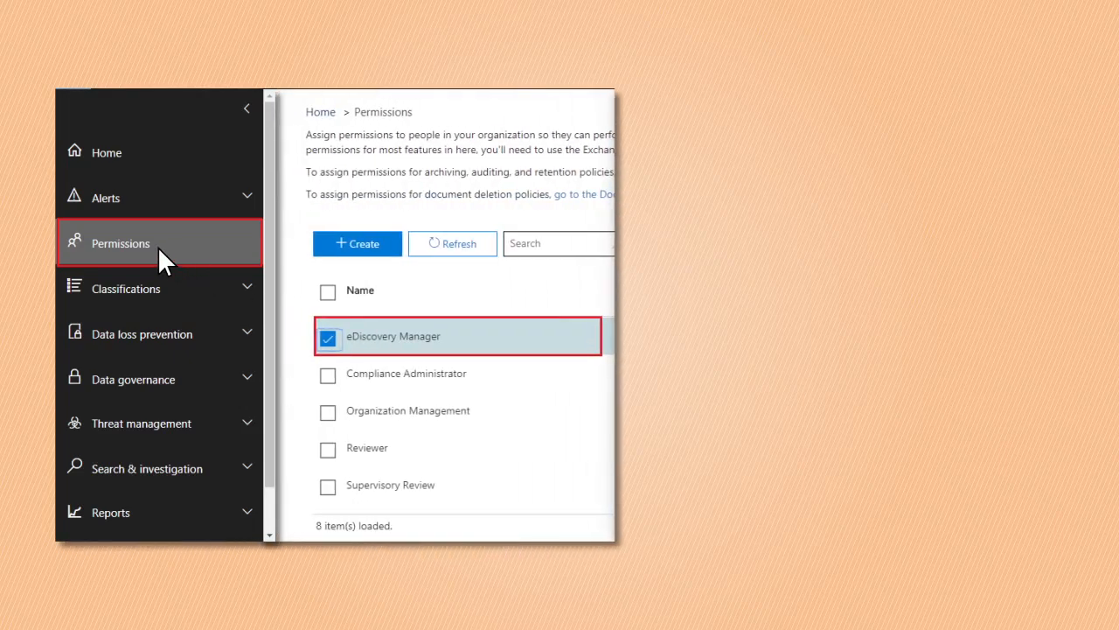
mouse_move(406, 353)
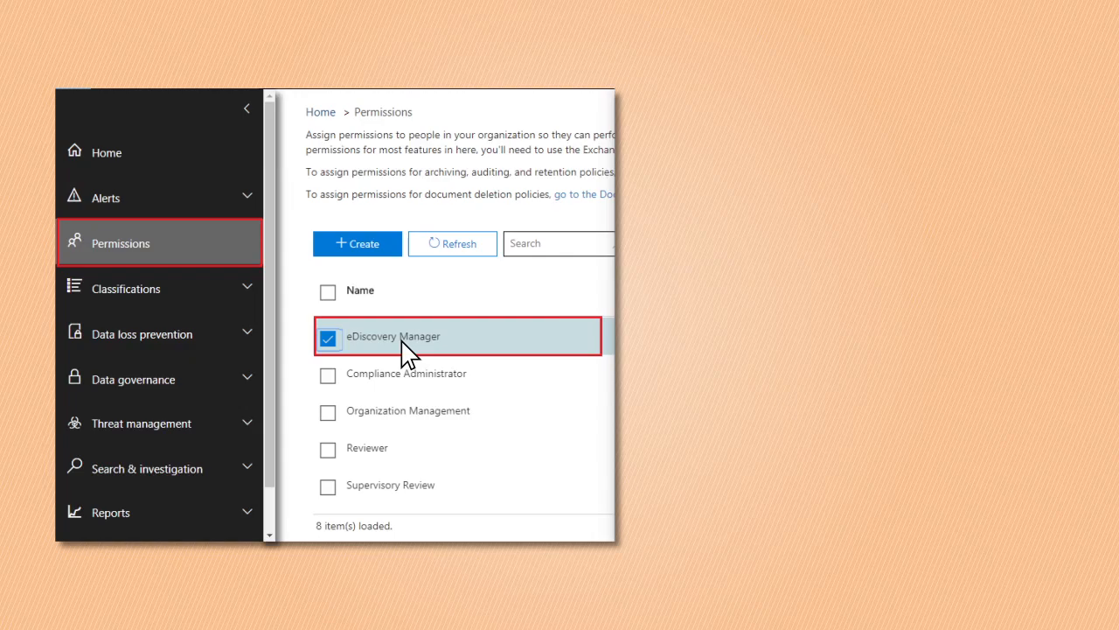
click(392, 336)
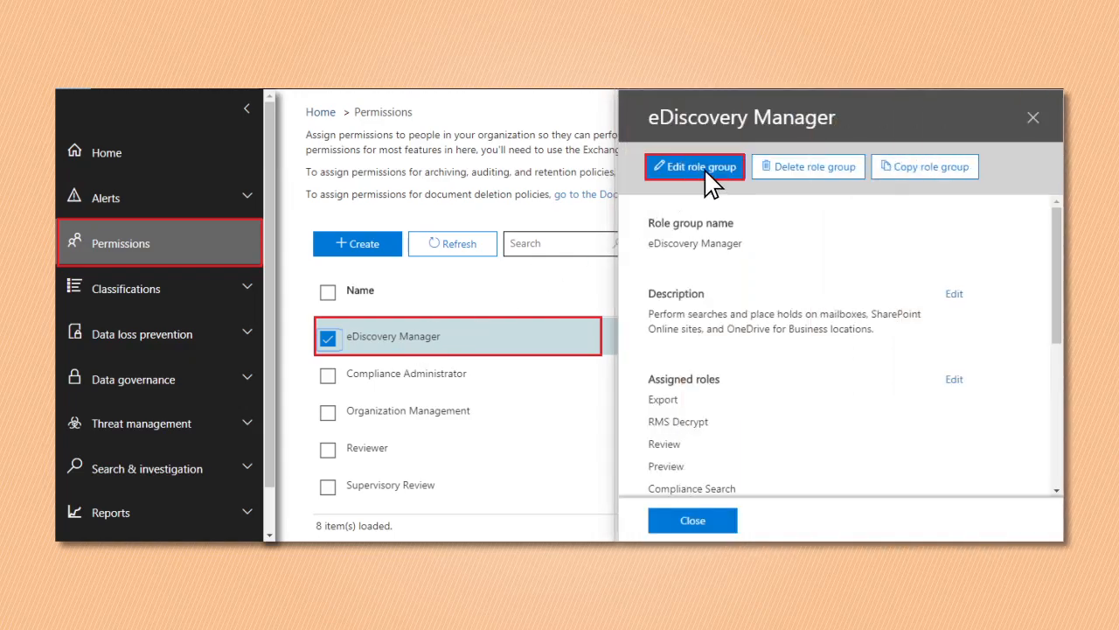
Add two ticked members as eDiscovery Managers and save the role group
click(694, 167)
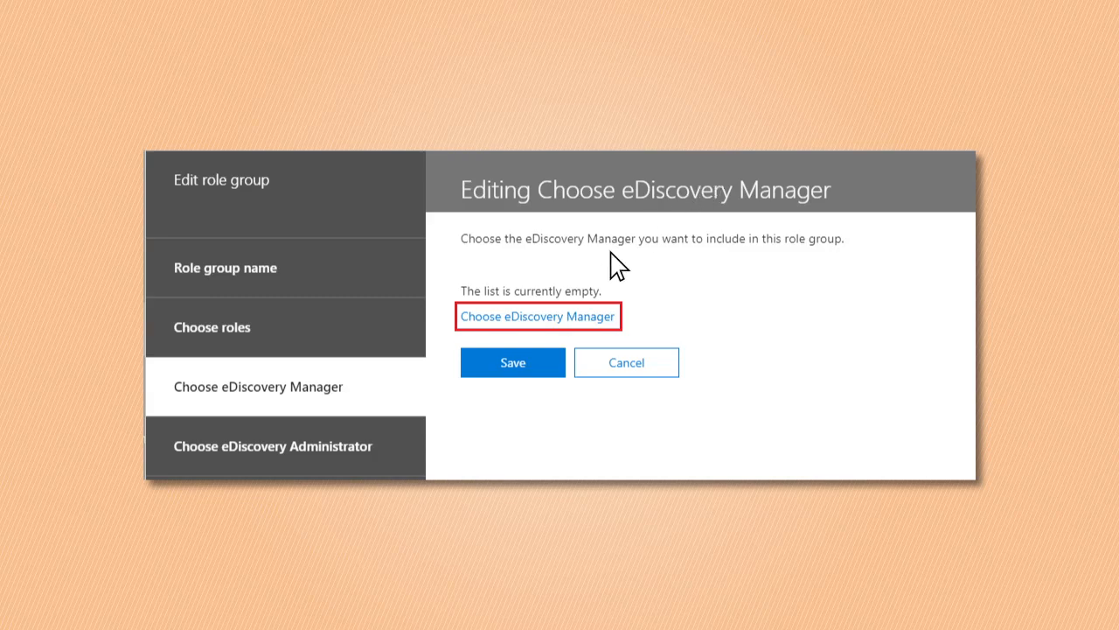
mouse_move(533, 336)
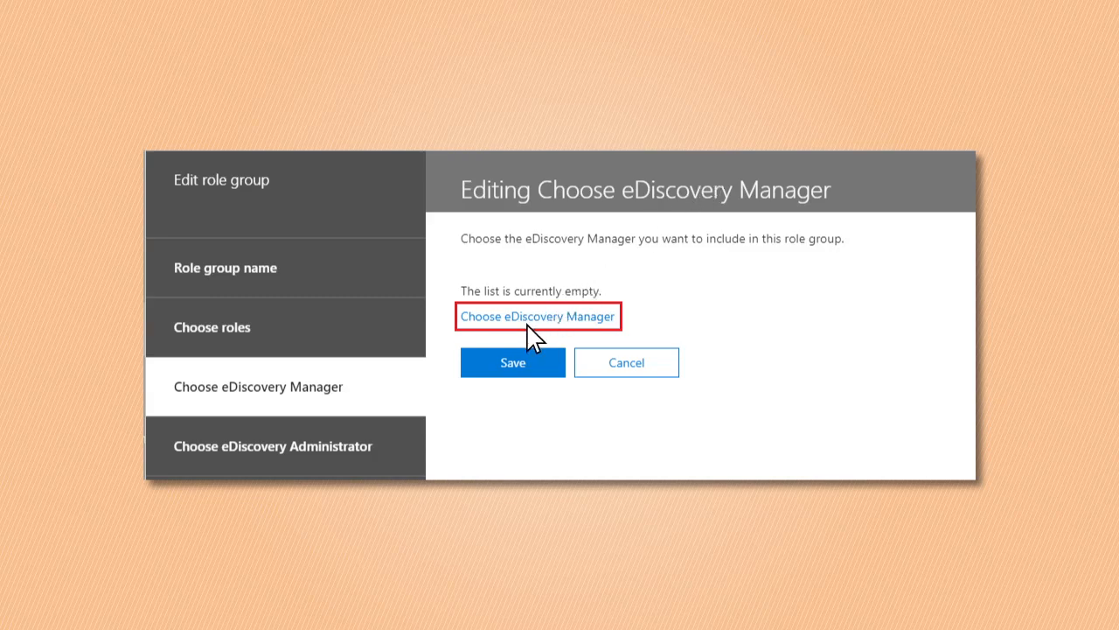
click(539, 314)
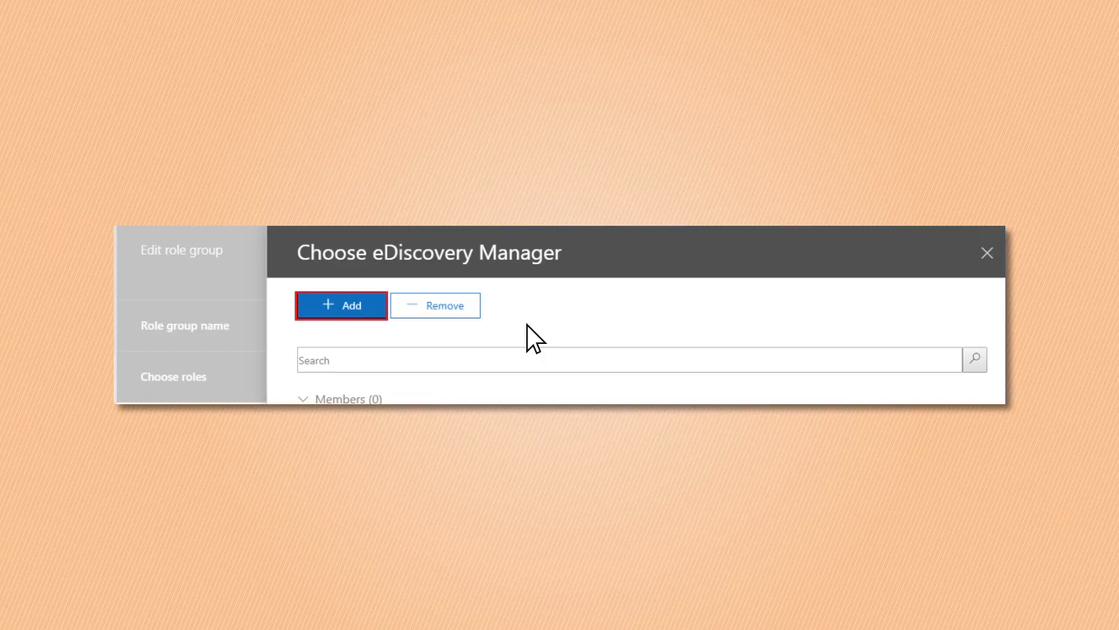
mouse_move(354, 324)
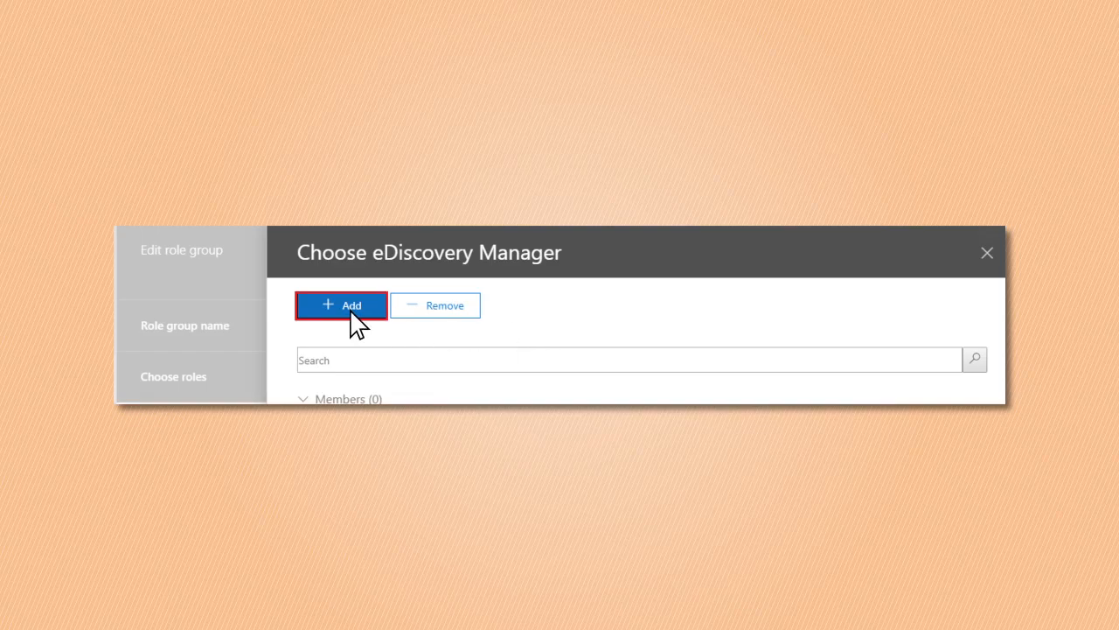
click(342, 304)
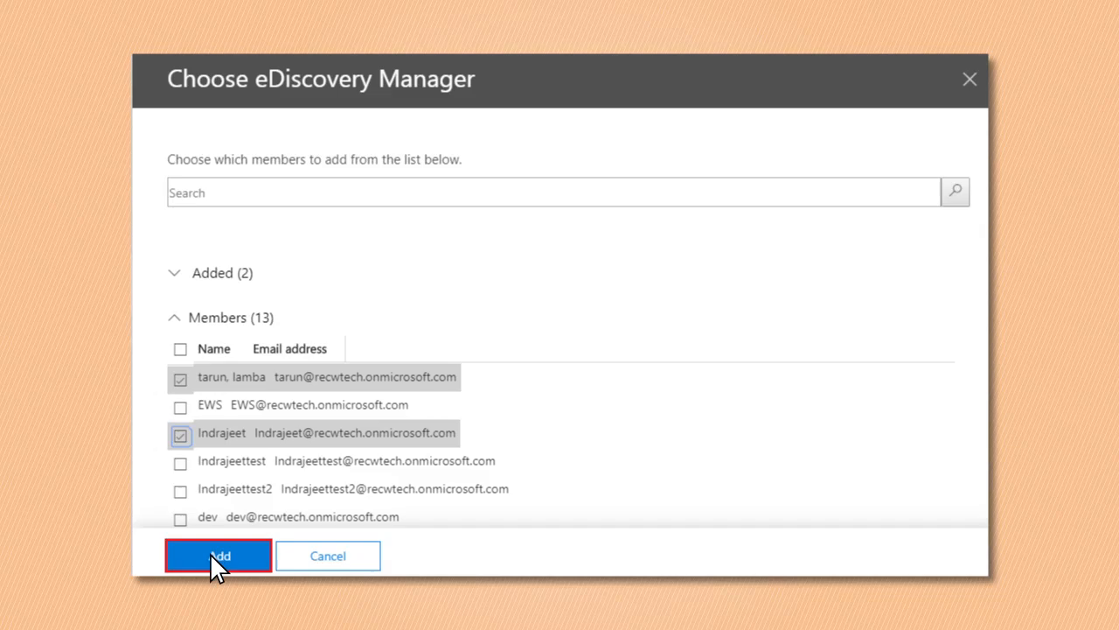
click(217, 556)
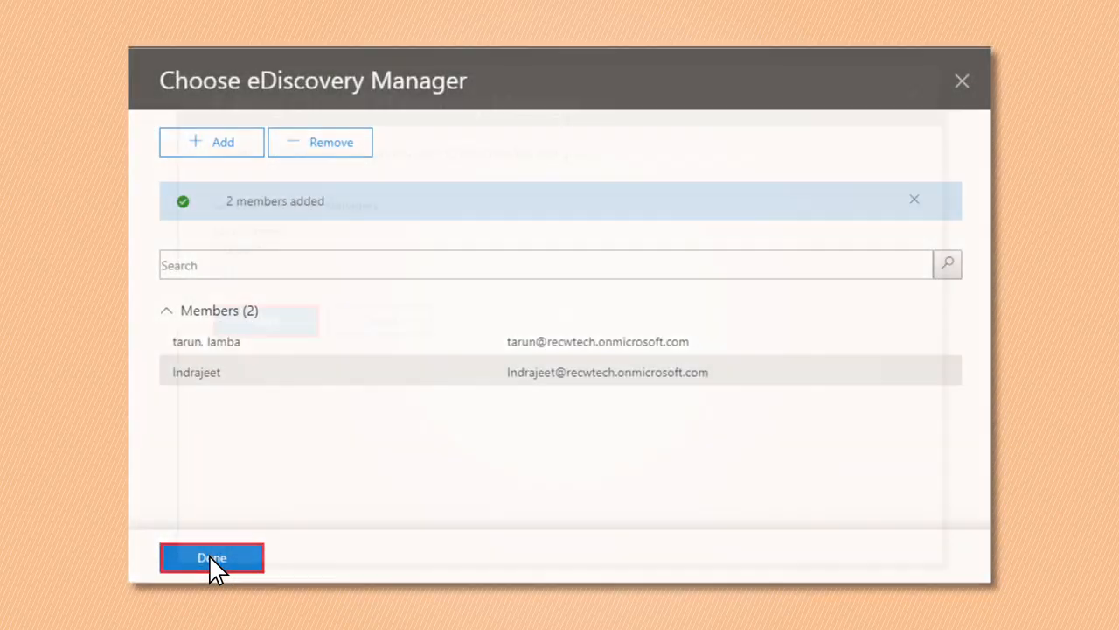
click(212, 556)
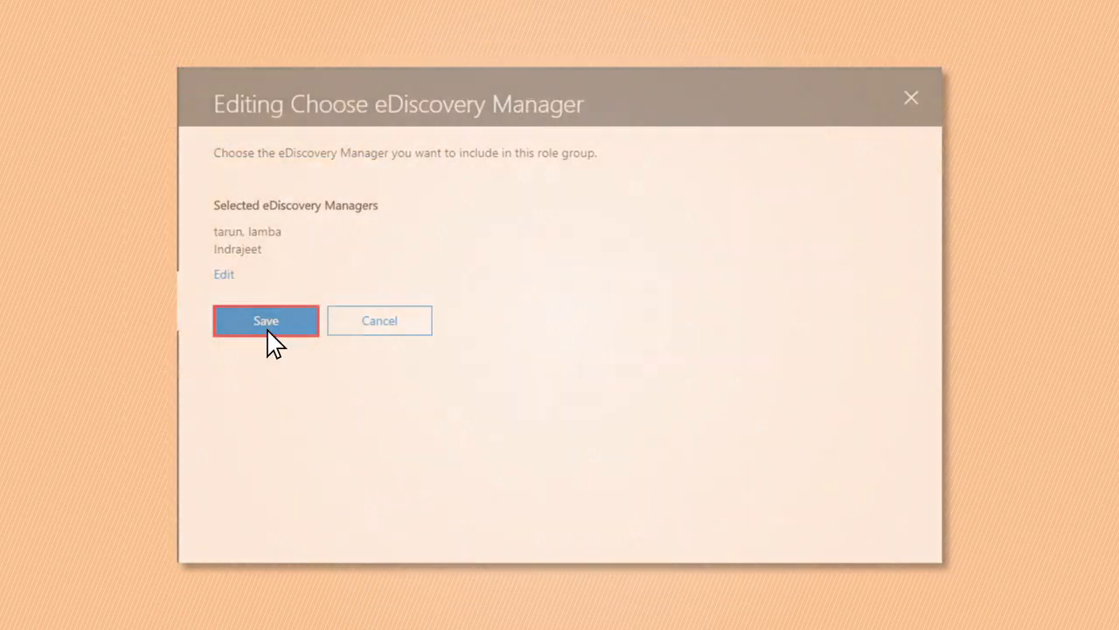
click(266, 320)
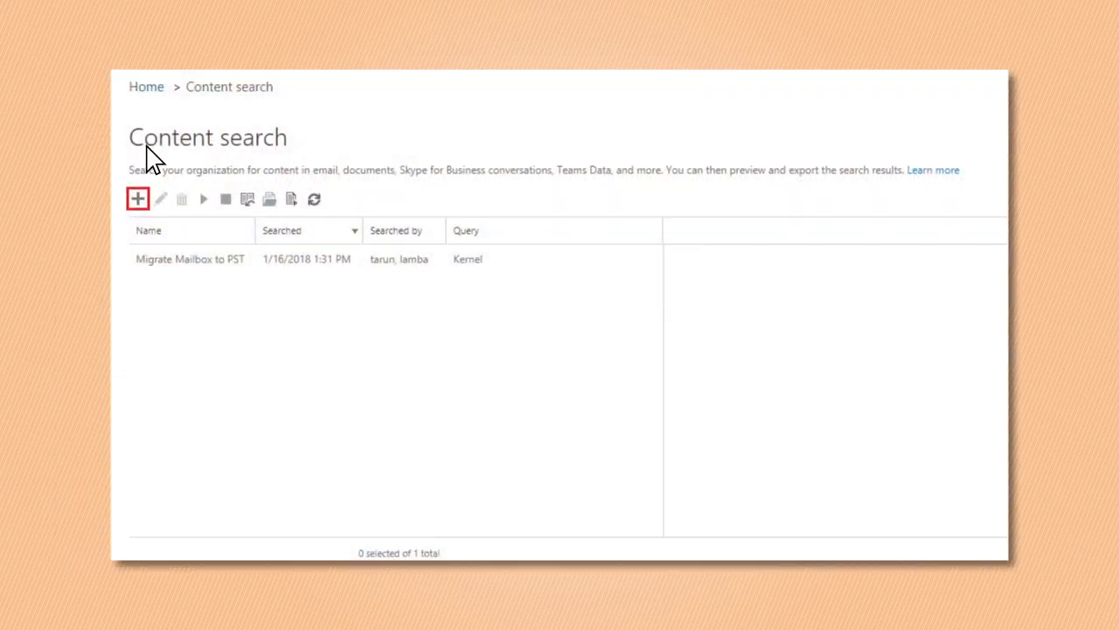
mouse_move(280, 161)
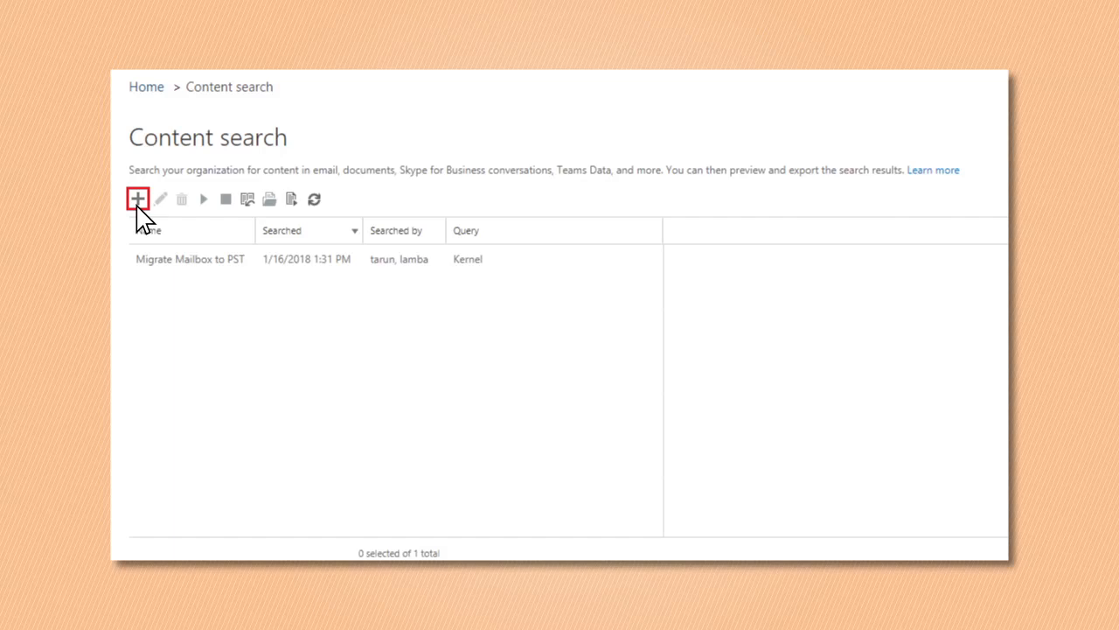
Create the 'Mailbox Office 365 Migration' content search across all mailboxes and run it
click(137, 199)
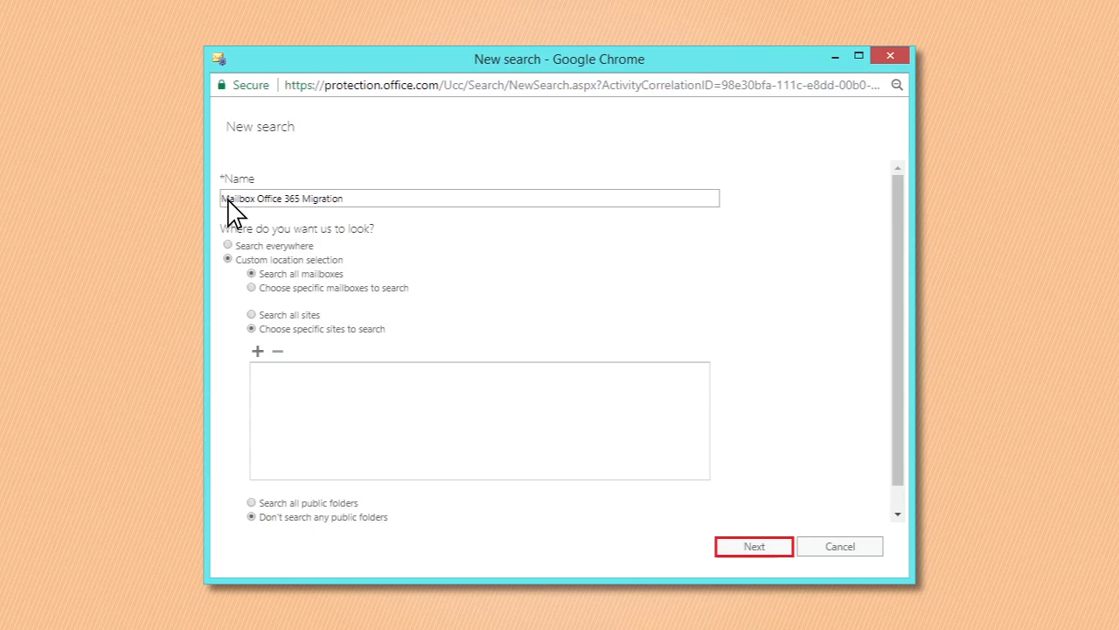
mouse_move(251, 266)
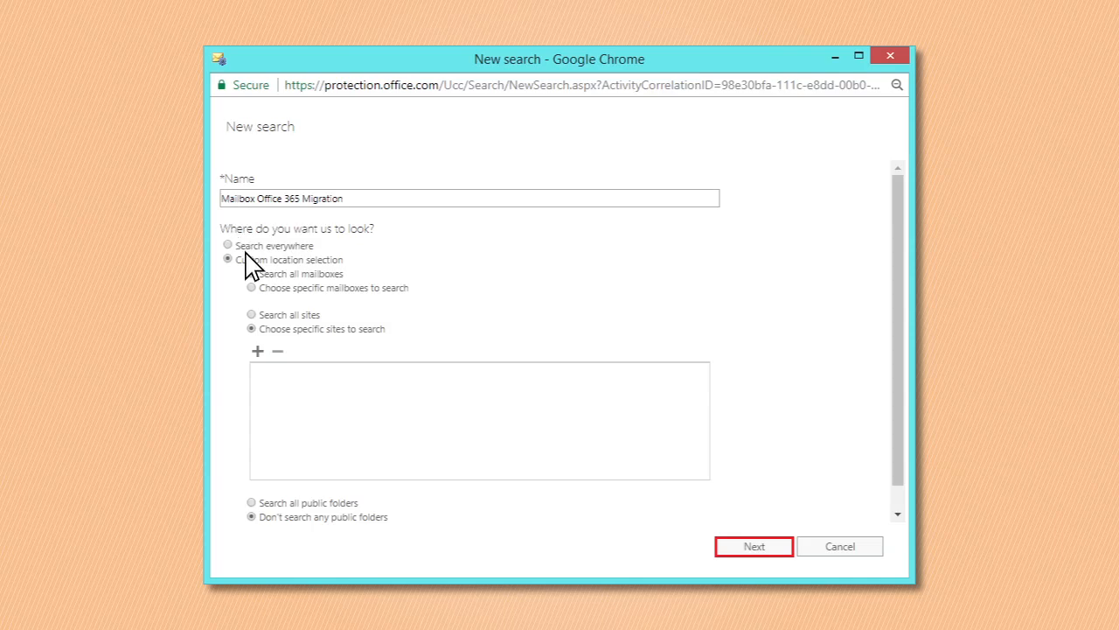
click(227, 259)
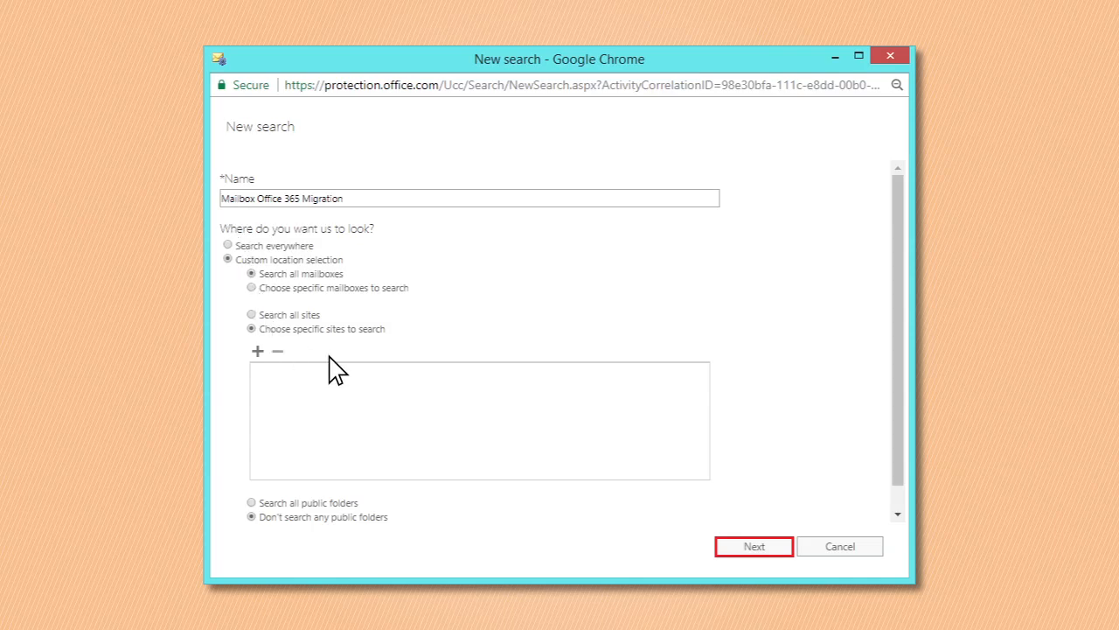
click(752, 546)
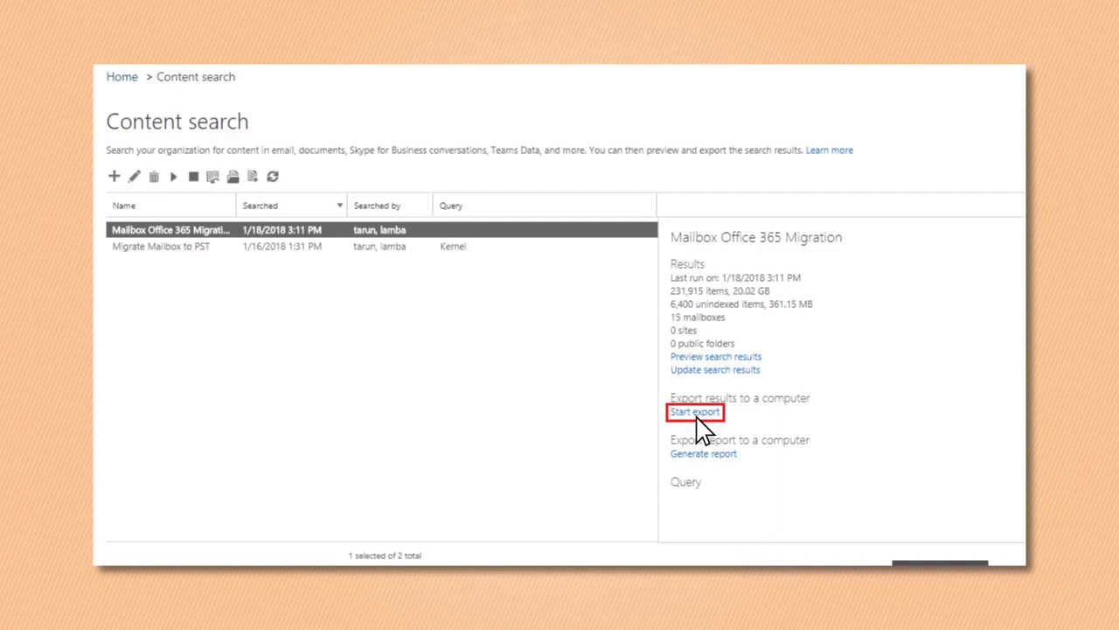
Export results as one PST file per mailbox and start downloading them
click(694, 413)
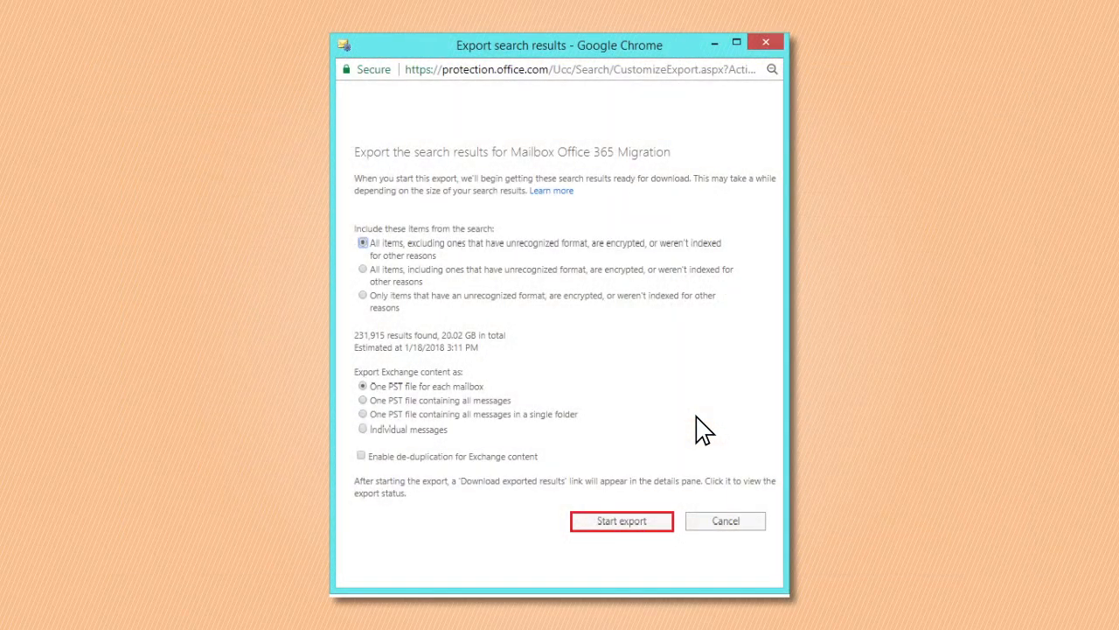
mouse_move(560, 332)
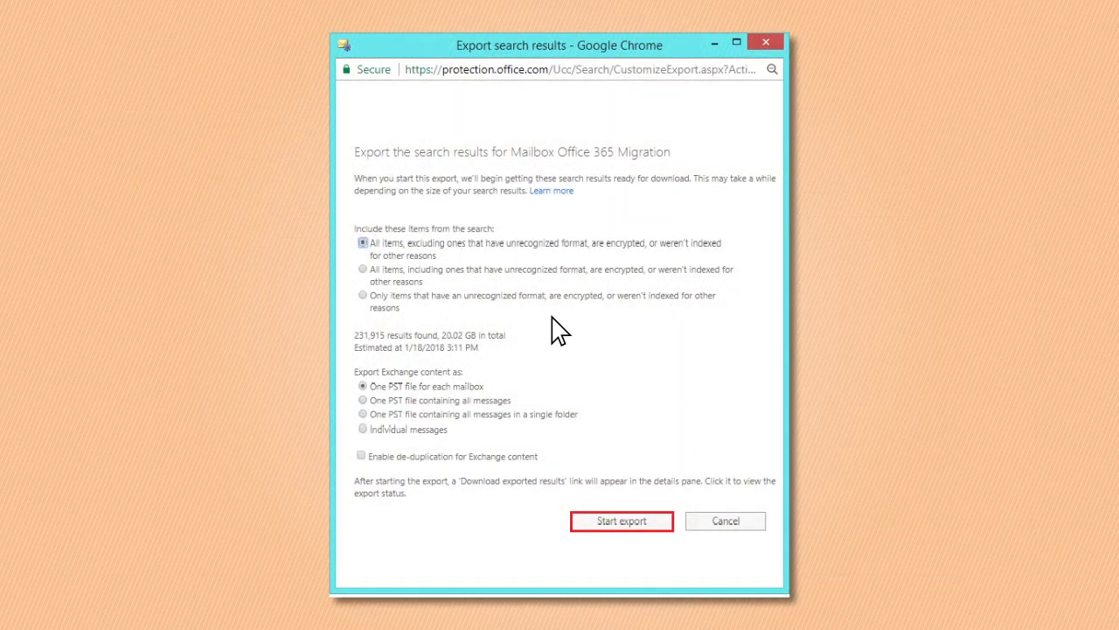
mouse_move(441, 441)
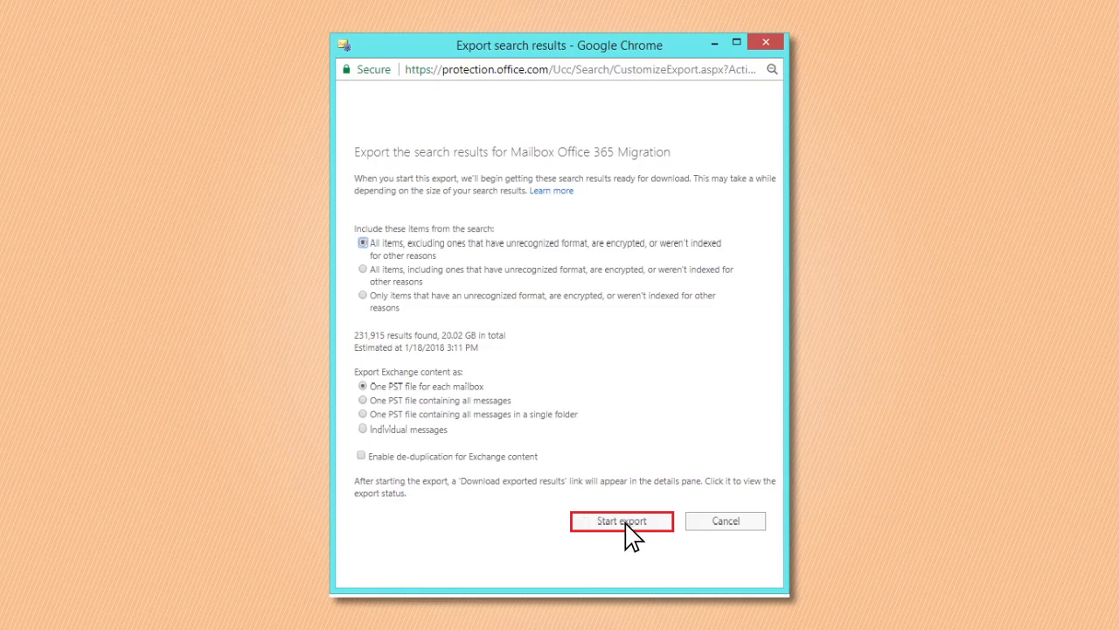
click(620, 521)
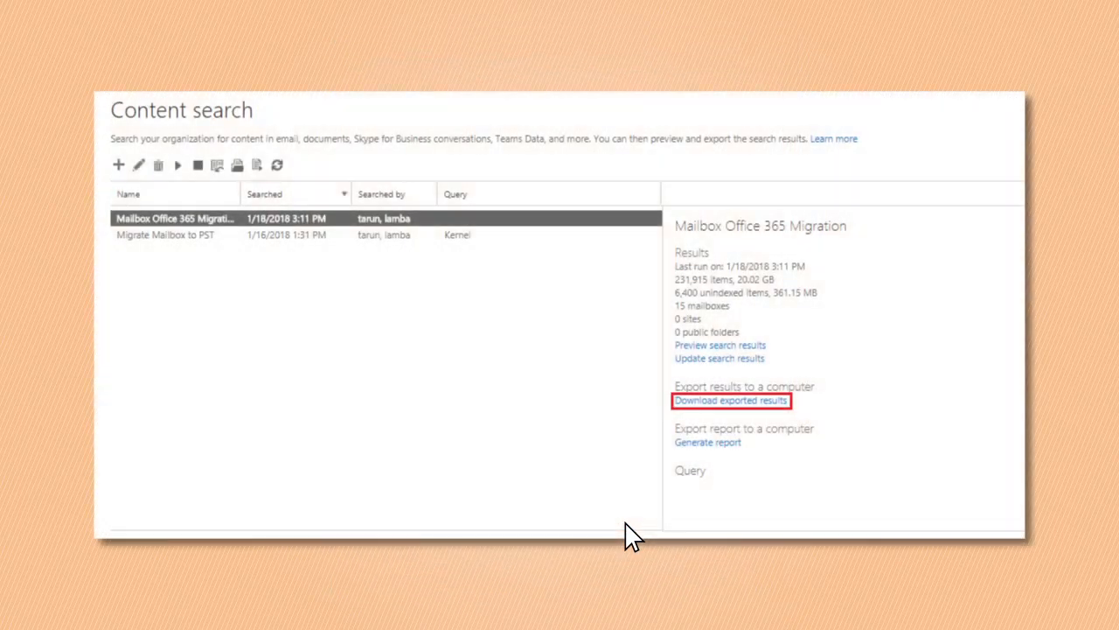
mouse_move(717, 422)
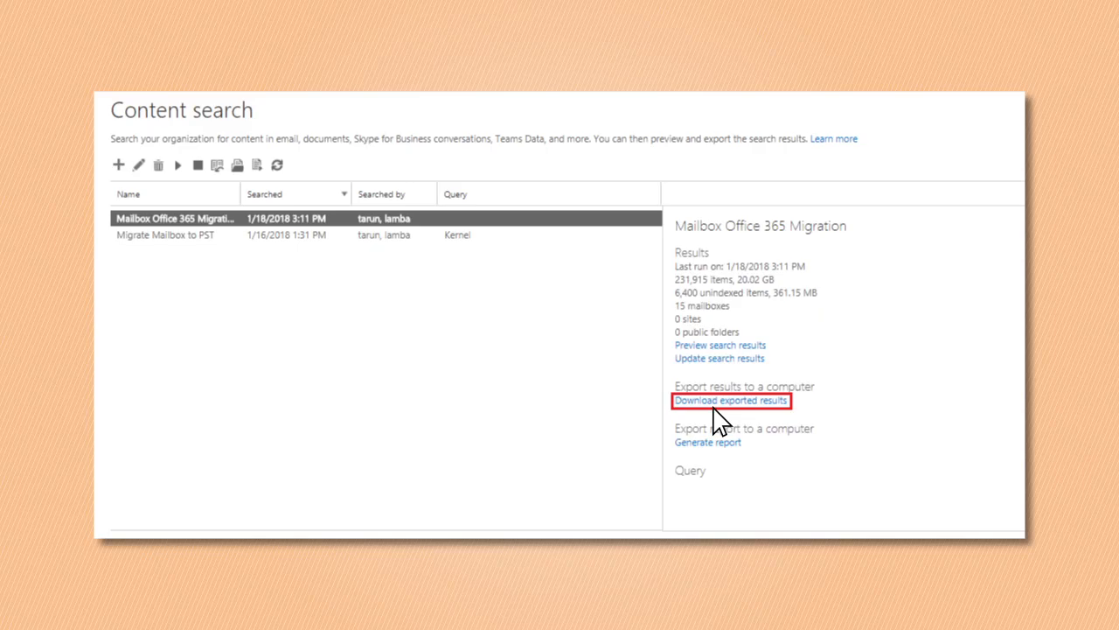
click(731, 398)
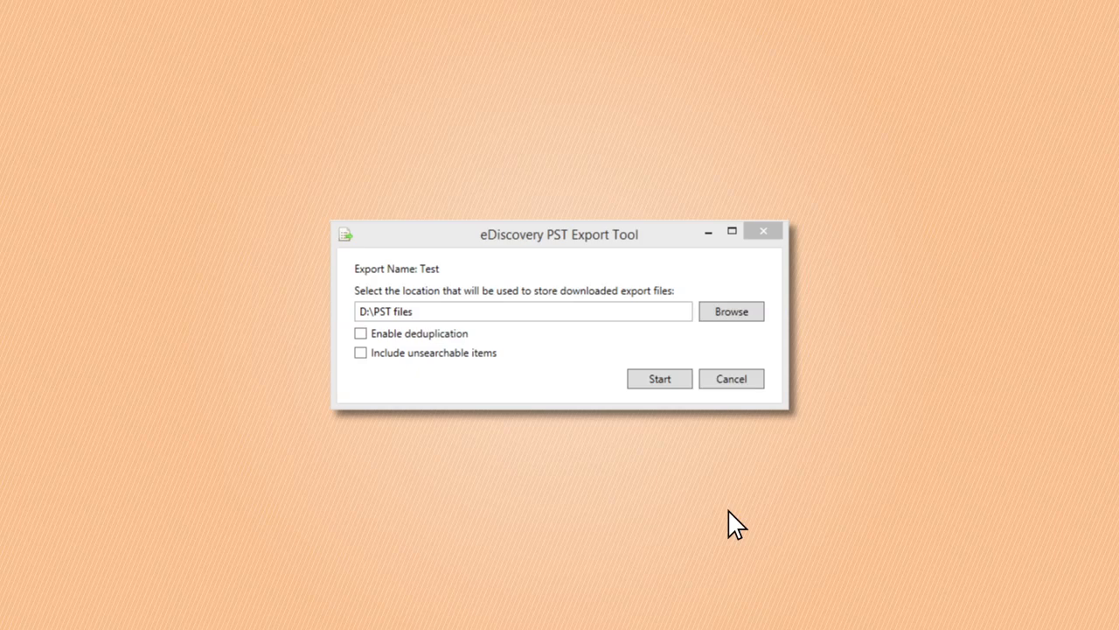
mouse_move(731, 332)
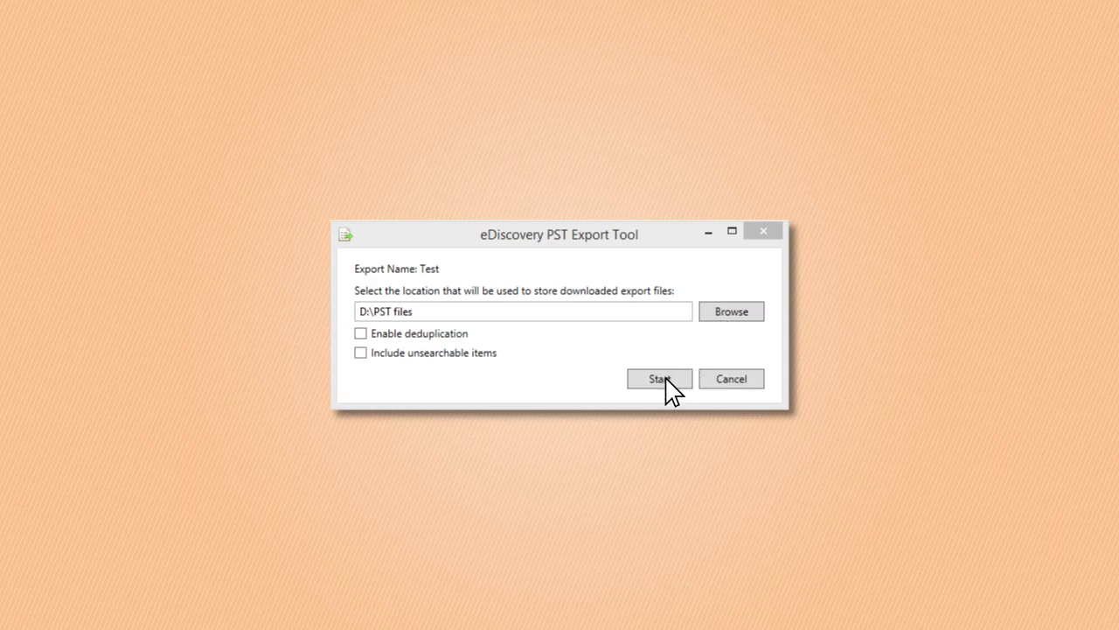
Start downloading the export to D:\PST files until it completes successfully
click(659, 378)
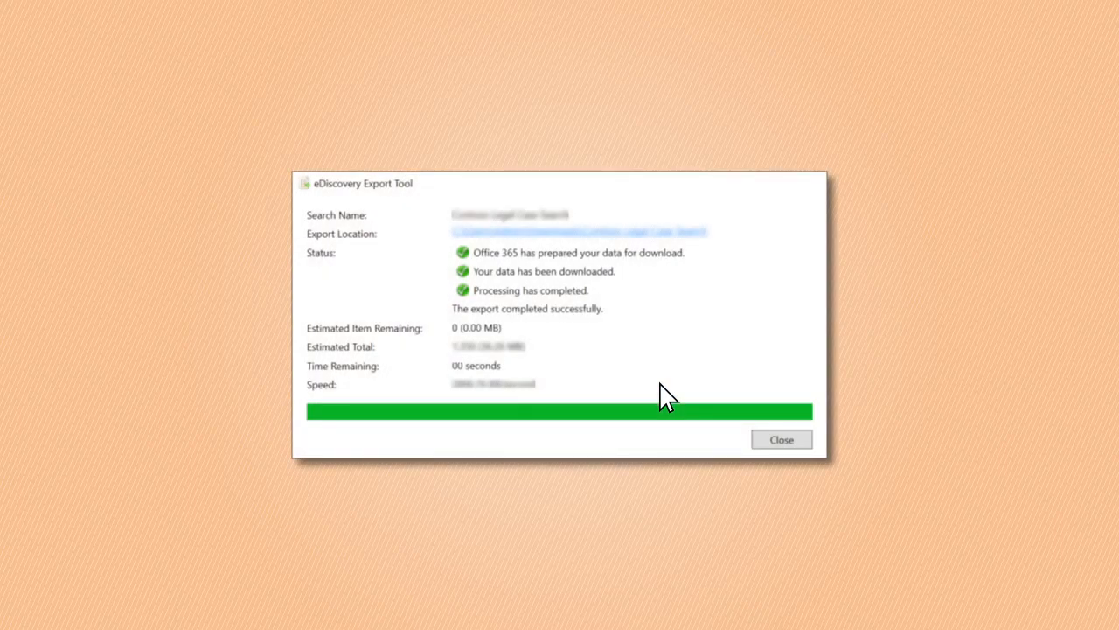